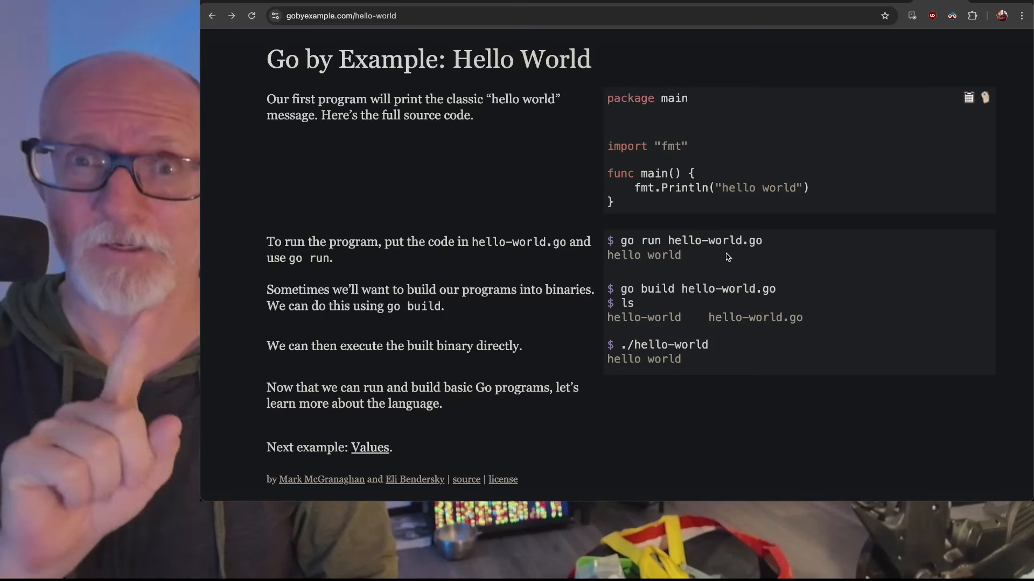
pyautogui.moveTo(908, 93)
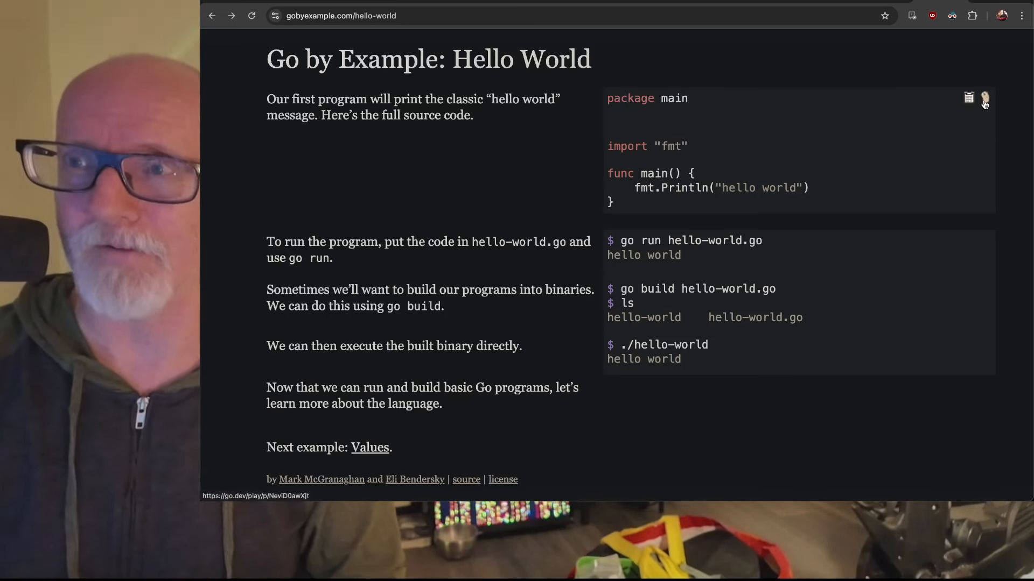
# Send the Hello World source code to the Go Playground
pyautogui.click(985, 98)
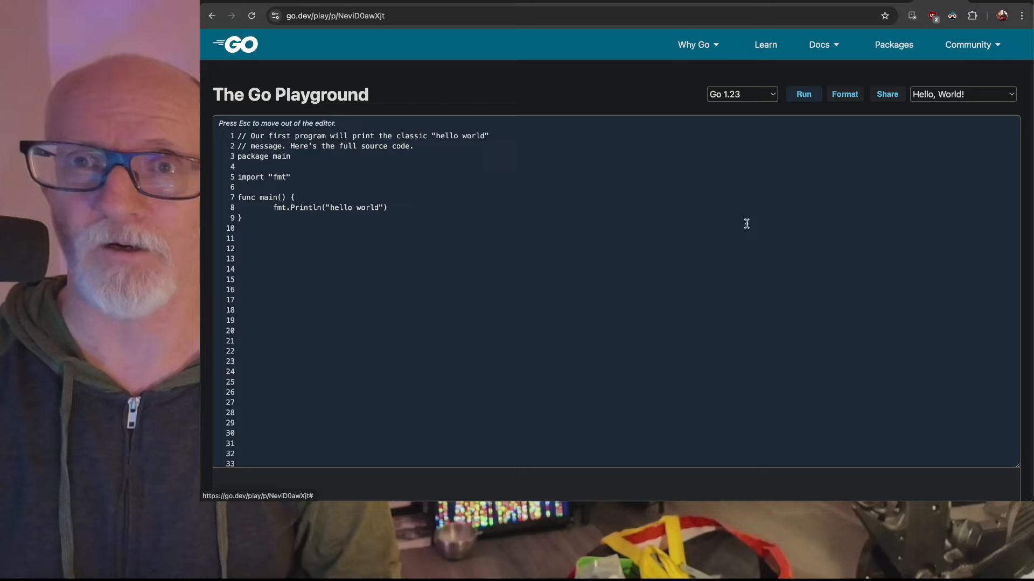
# Run Hello World to print "hello world", then view the available Go versions
pyautogui.scroll(-3)
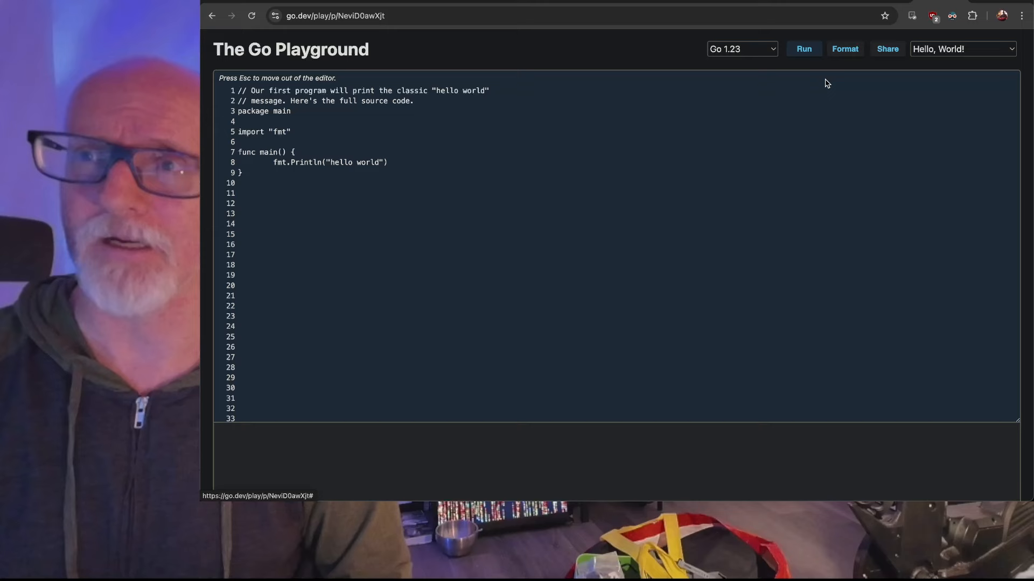
pyautogui.click(804, 50)
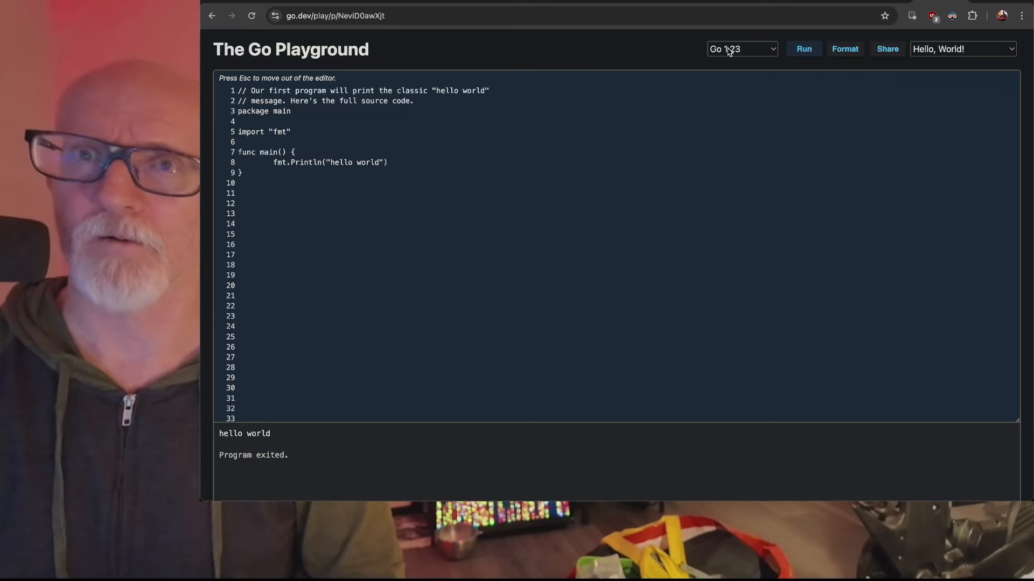
pyautogui.click(741, 48)
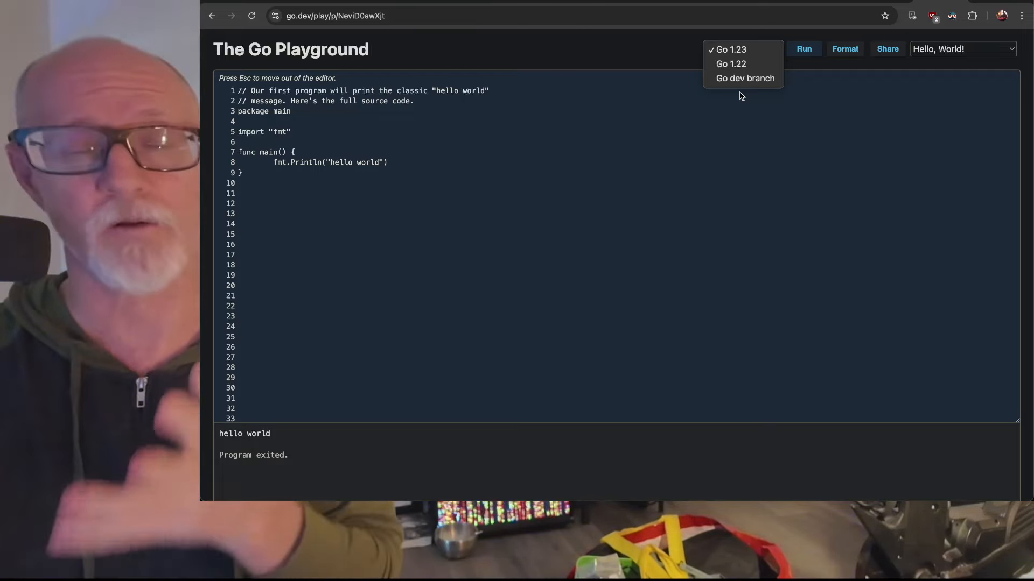
# Navigate to gobyexample.com to reach the index of all examples
pyautogui.write('gobyexample.com')
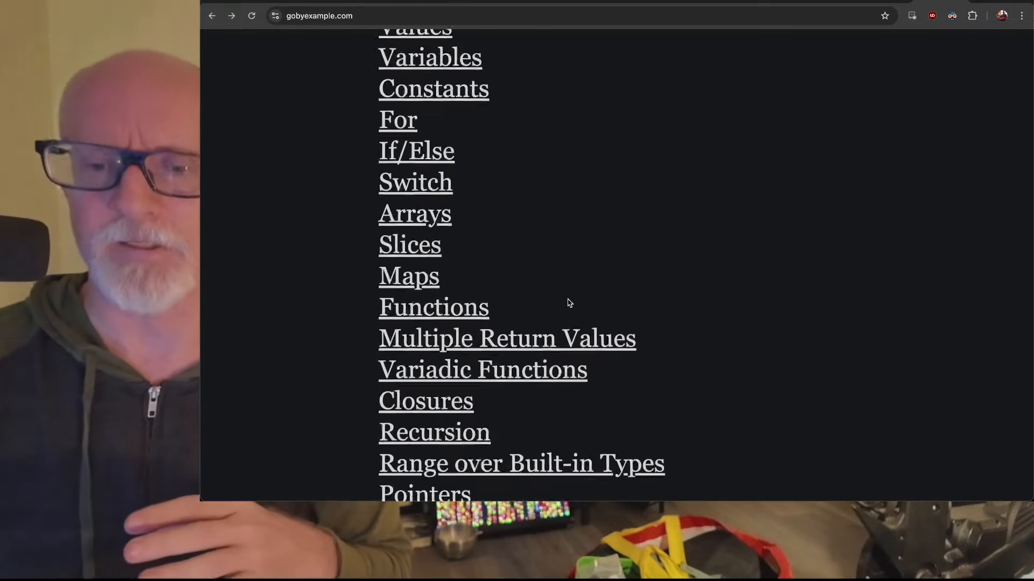
pyautogui.scroll(3)
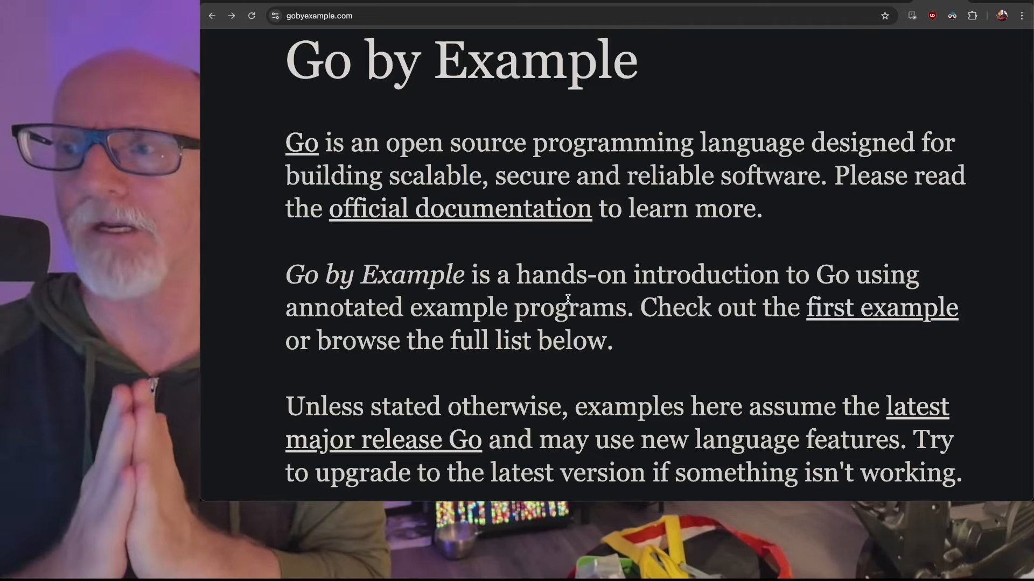
pyautogui.scroll(-3)
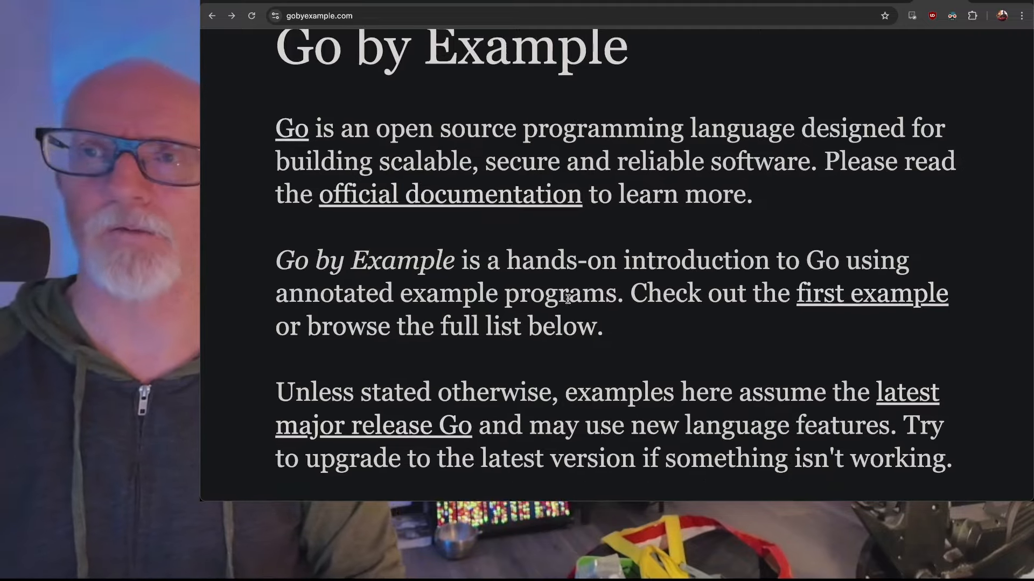
pyautogui.scroll(-3)
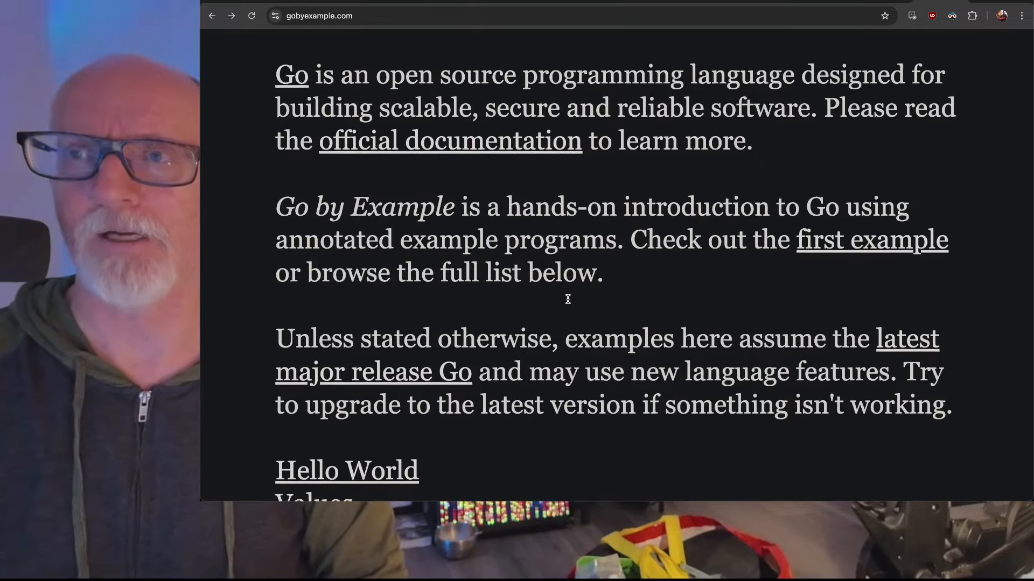
pyautogui.scroll(-3)
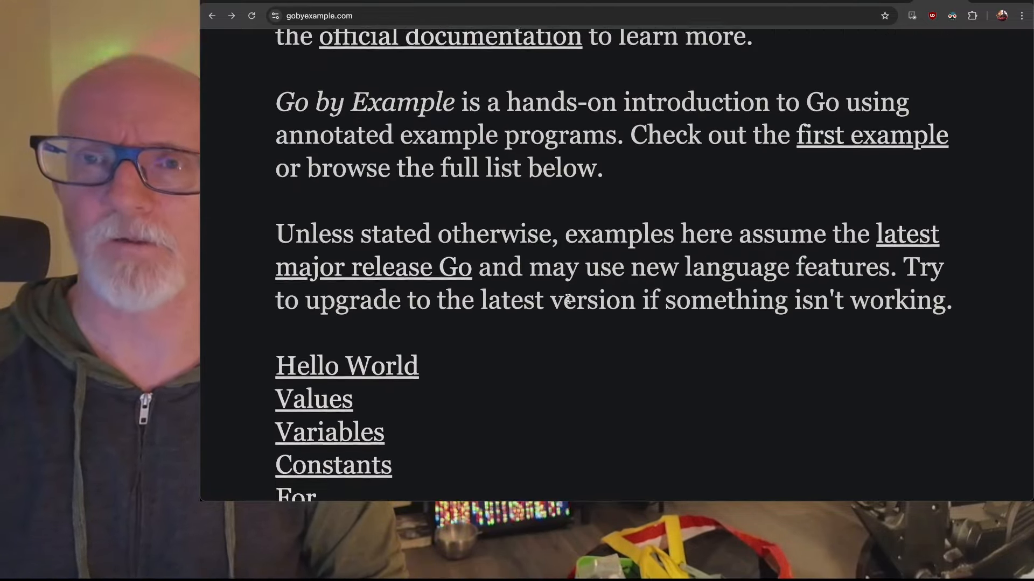
pyautogui.scroll(-3)
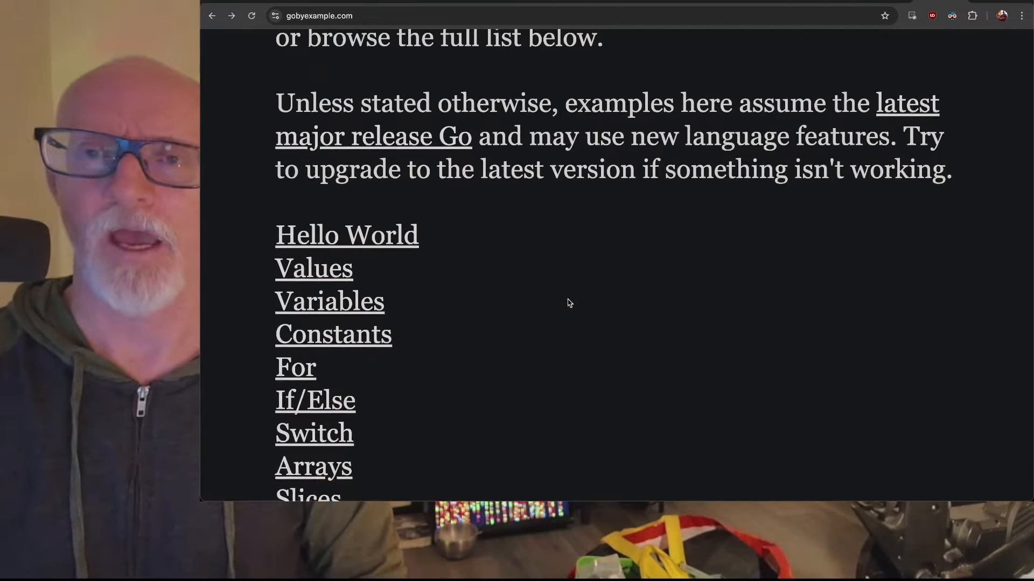
pyautogui.scroll(-3)
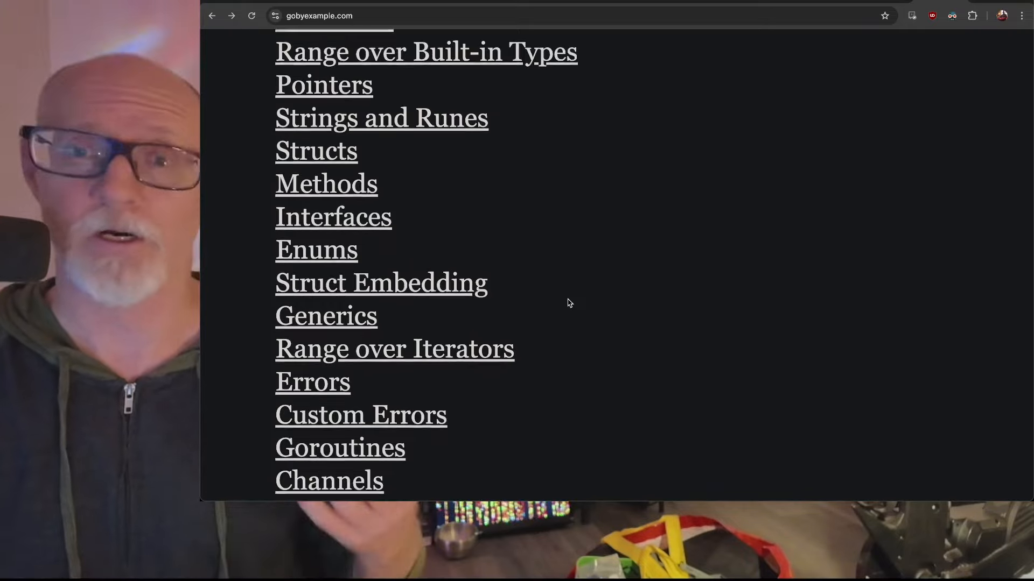
pyautogui.scroll(-3)
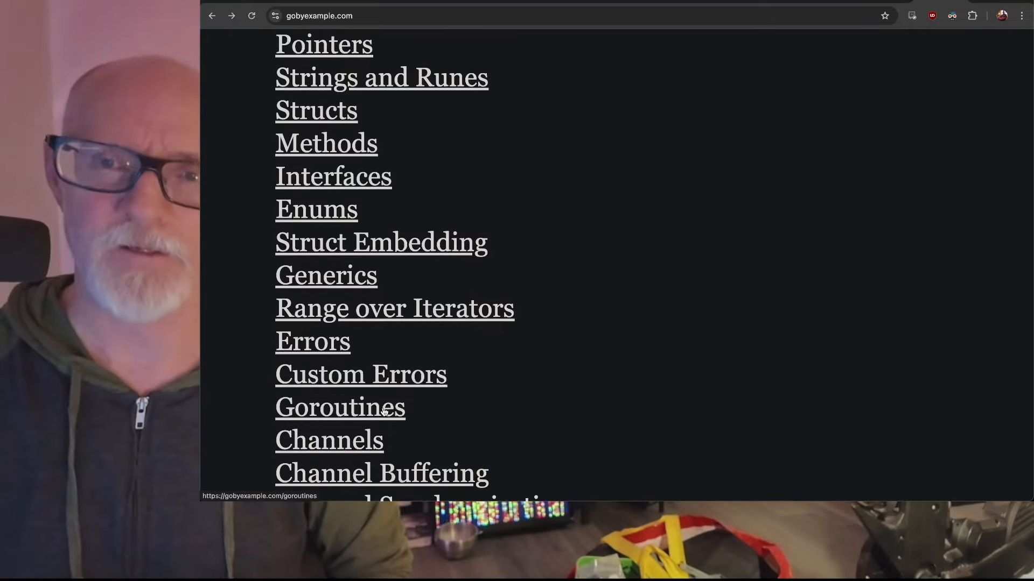
pyautogui.click(340, 407)
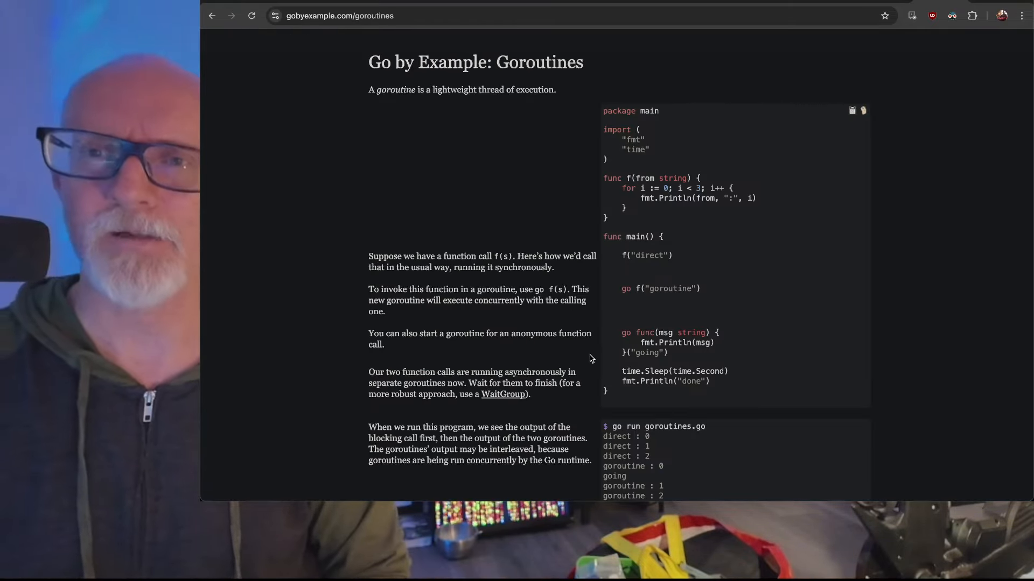
pyautogui.scroll(-3)
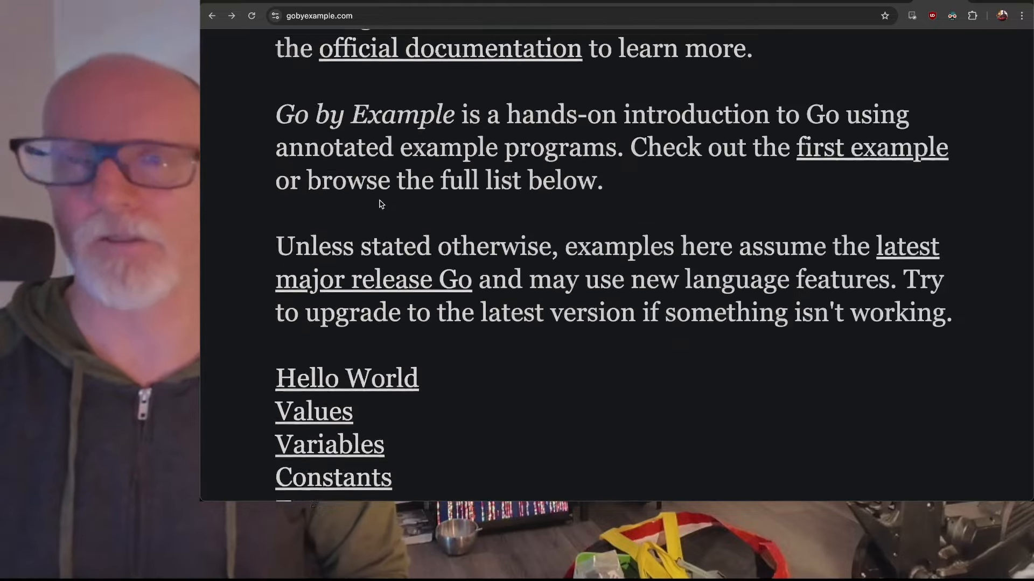
pyautogui.scroll(-3)
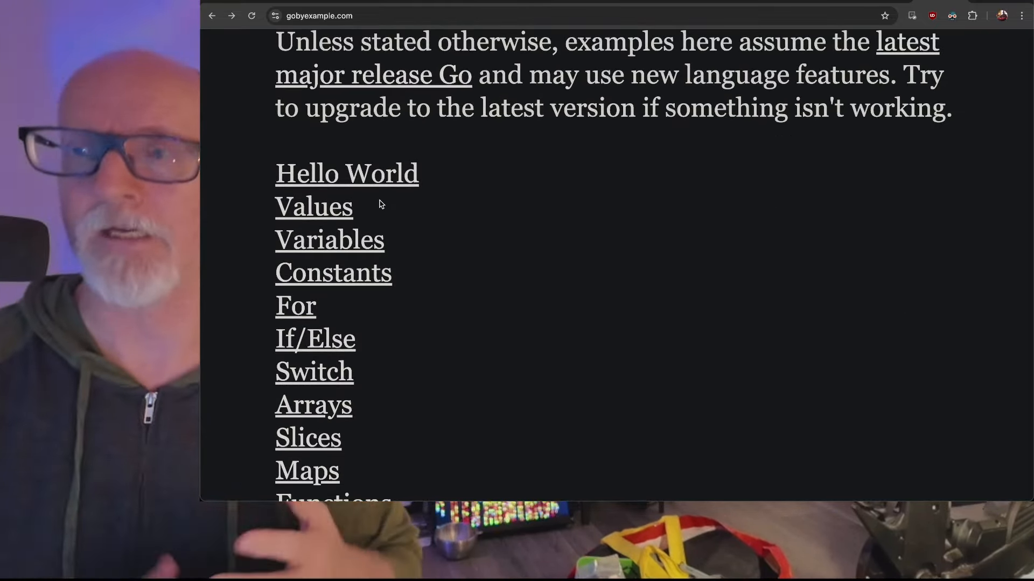
pyautogui.click(330, 239)
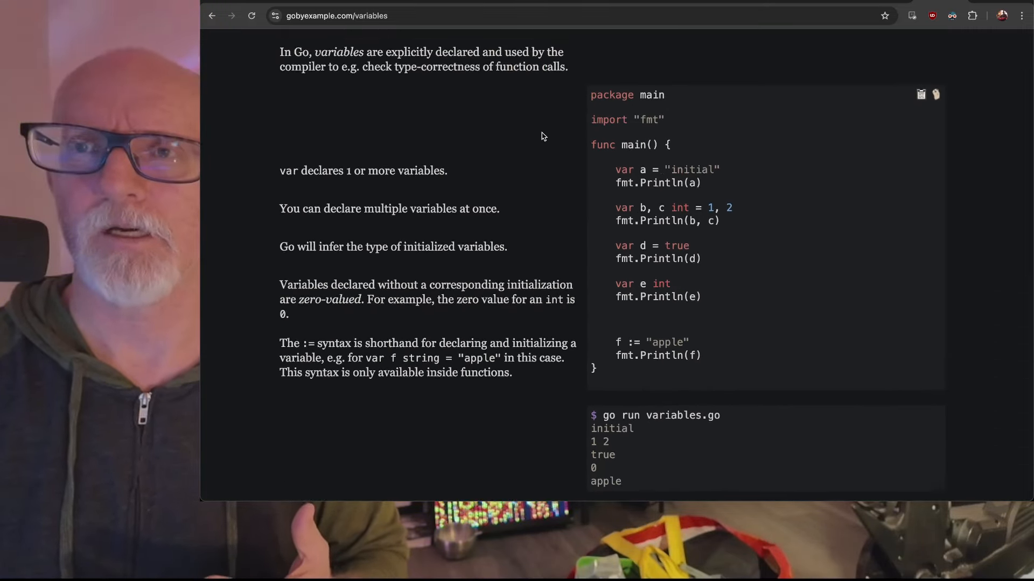
pyautogui.scroll(3)
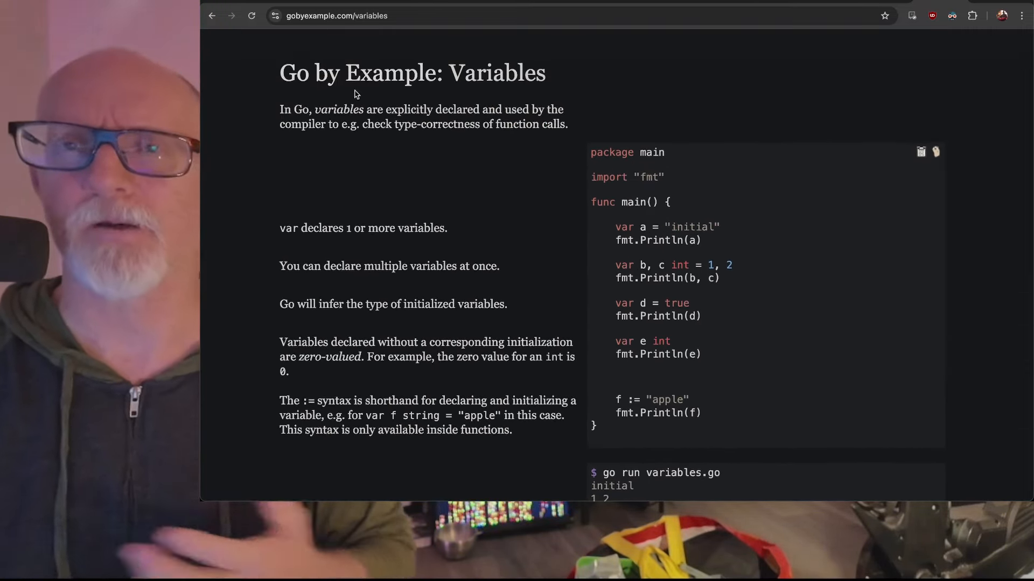
pyautogui.click(213, 15)
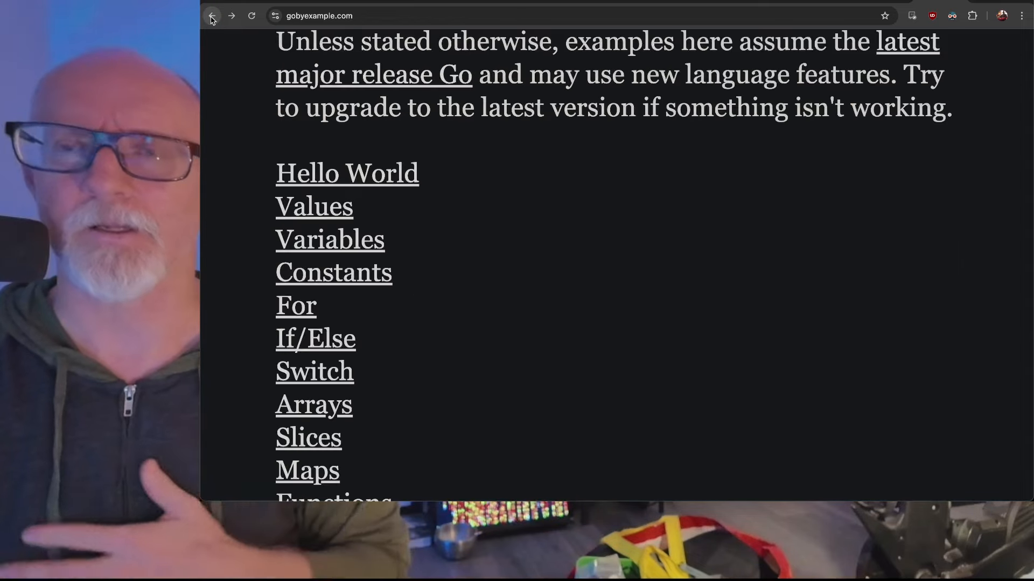
pyautogui.click(295, 306)
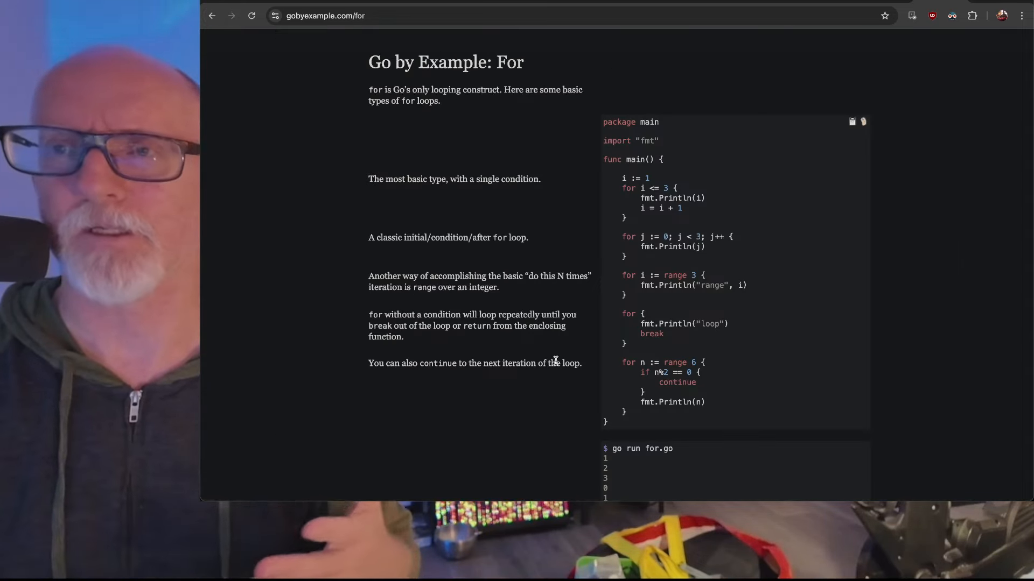
pyautogui.scroll(-3)
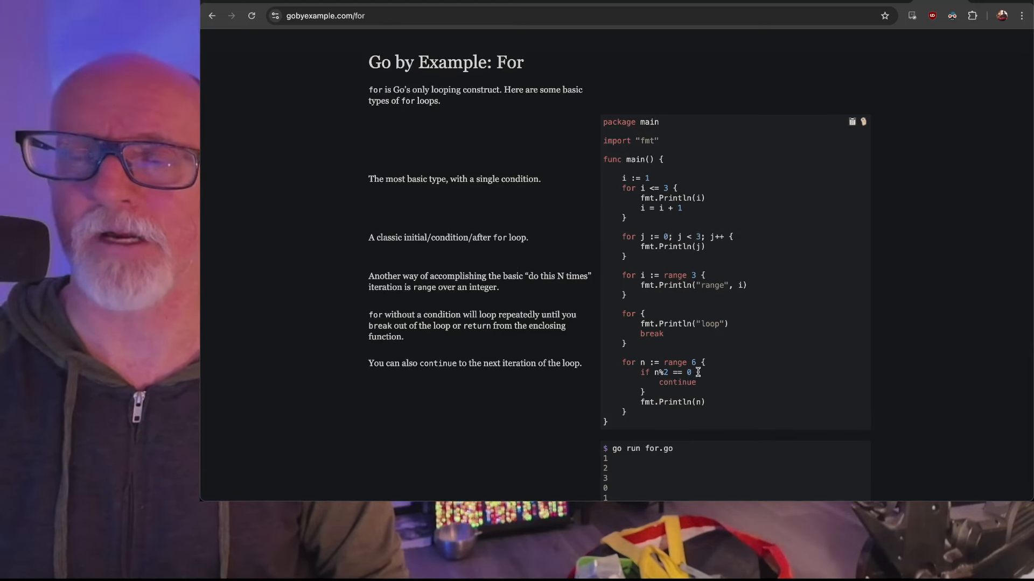
pyautogui.moveTo(306, 181)
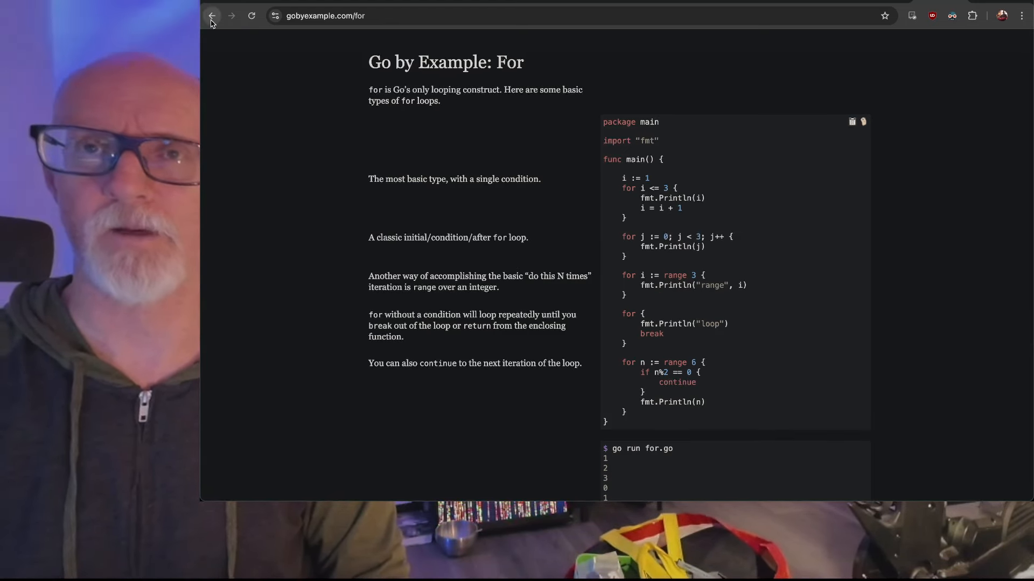
pyautogui.click(214, 15)
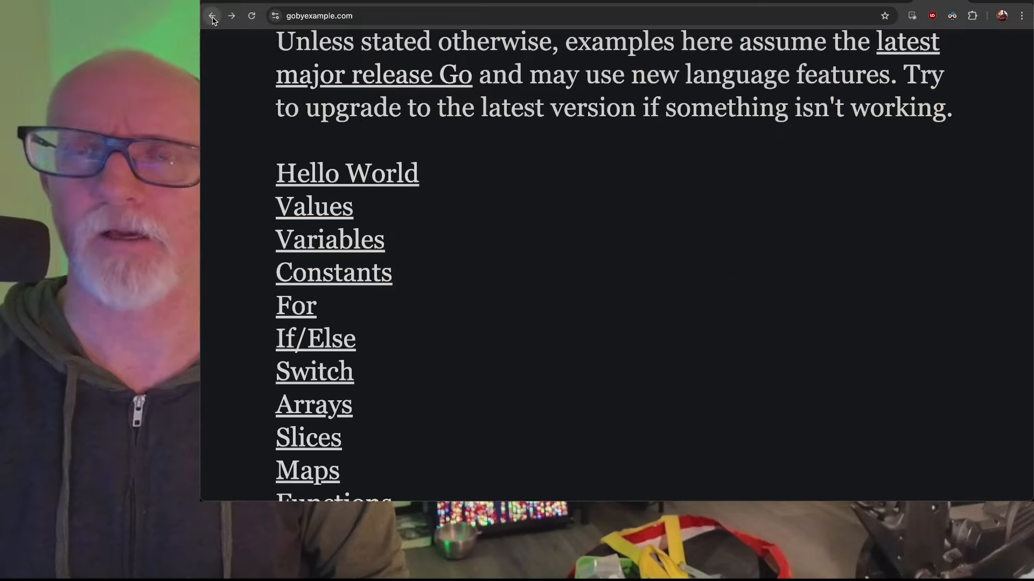
# Locate Closures in the index and load its example page with the intSeq code
pyautogui.scroll(-3)
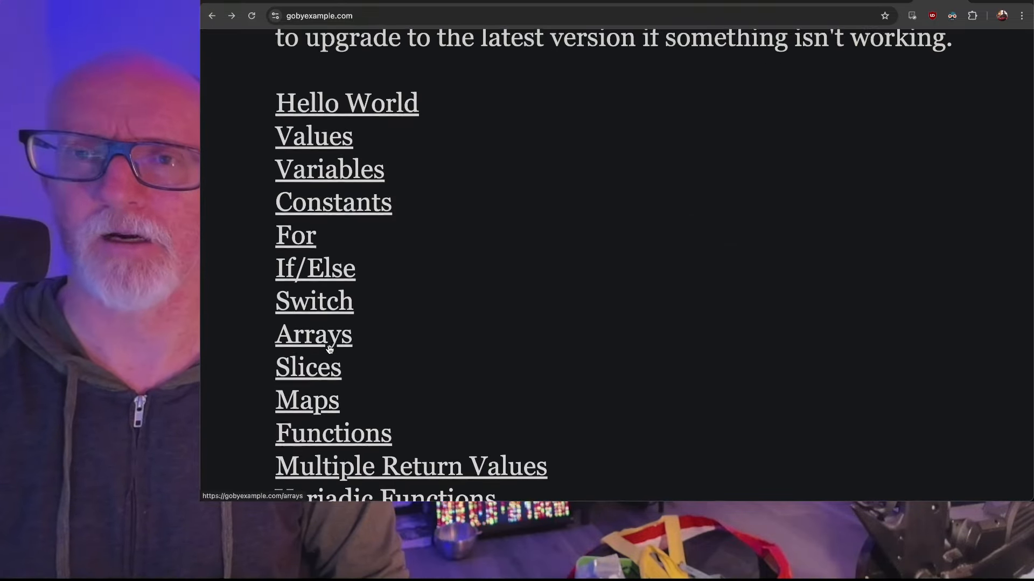
pyautogui.scroll(-3)
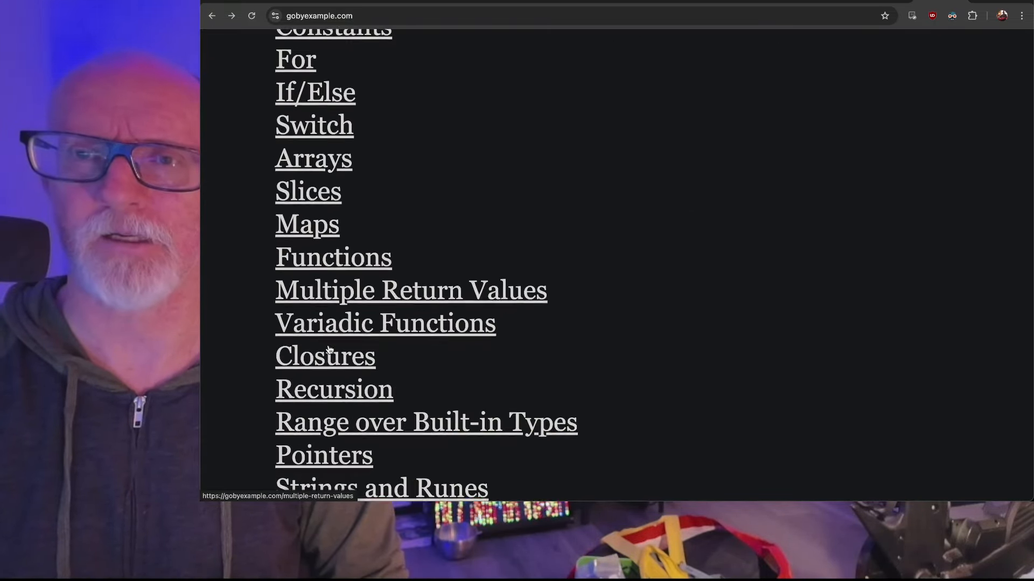
pyautogui.scroll(-3)
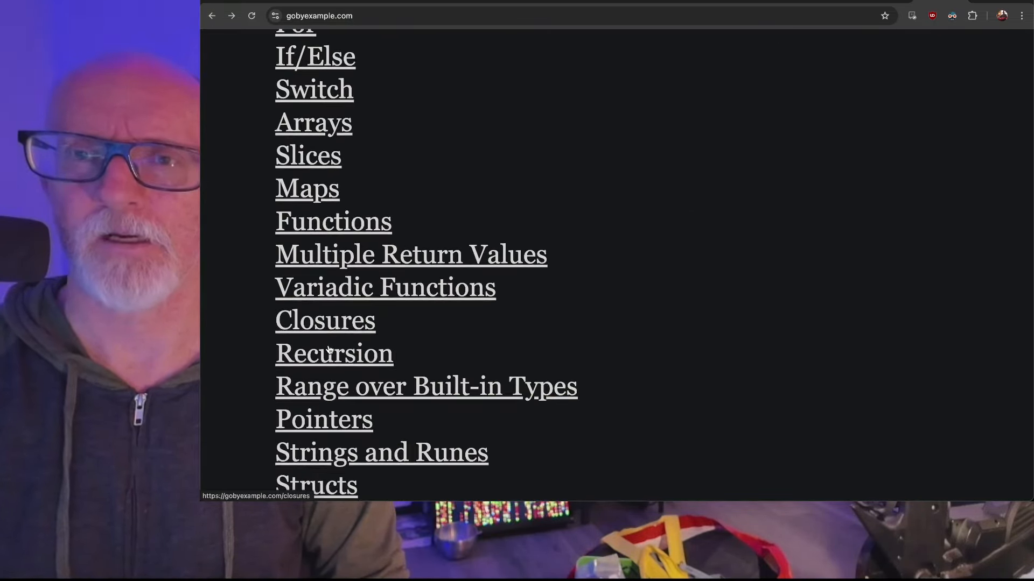
pyautogui.click(325, 321)
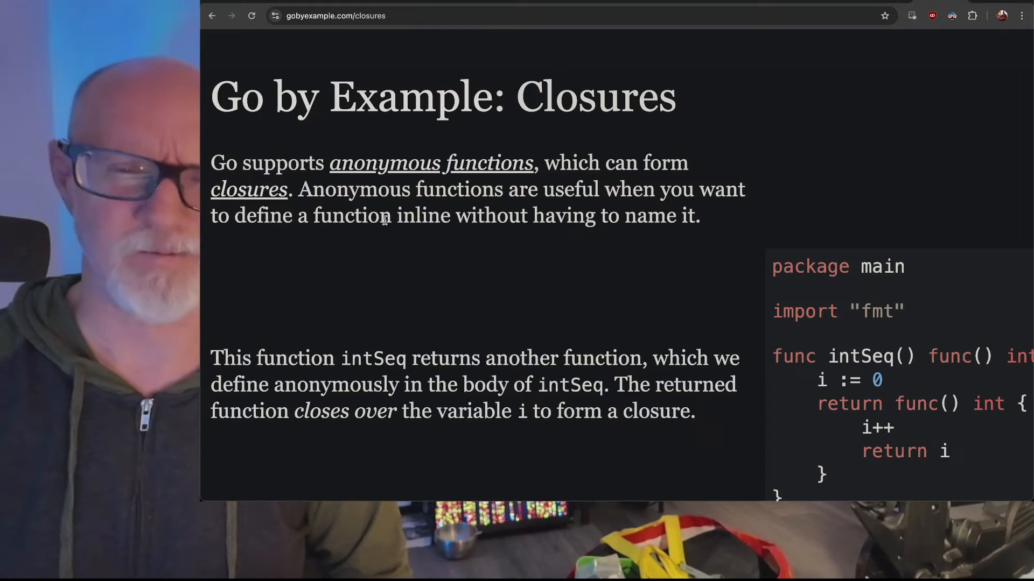
# Read further down the Closures page, then go back to the home page
pyautogui.scroll(-3)
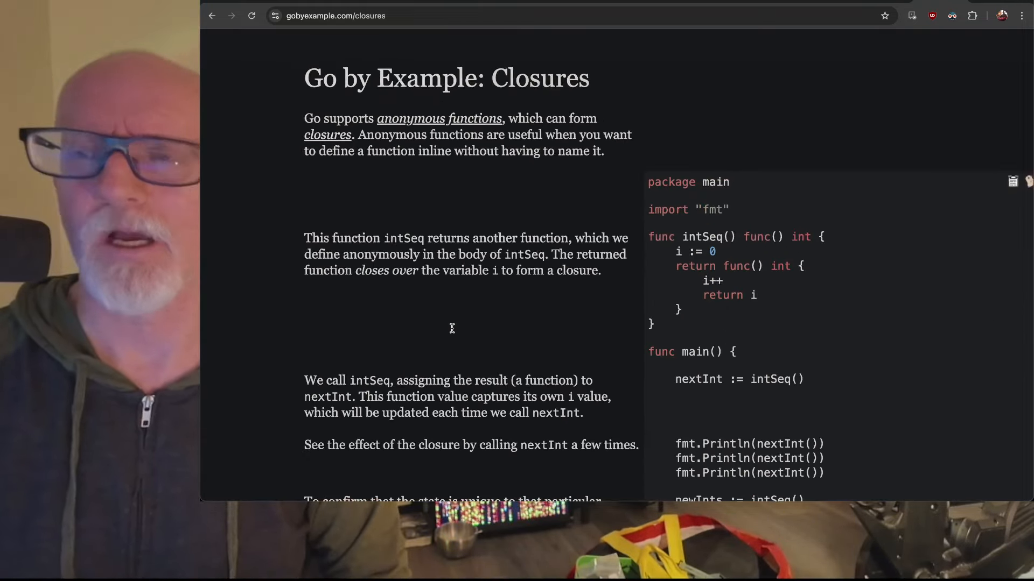
pyautogui.click(212, 15)
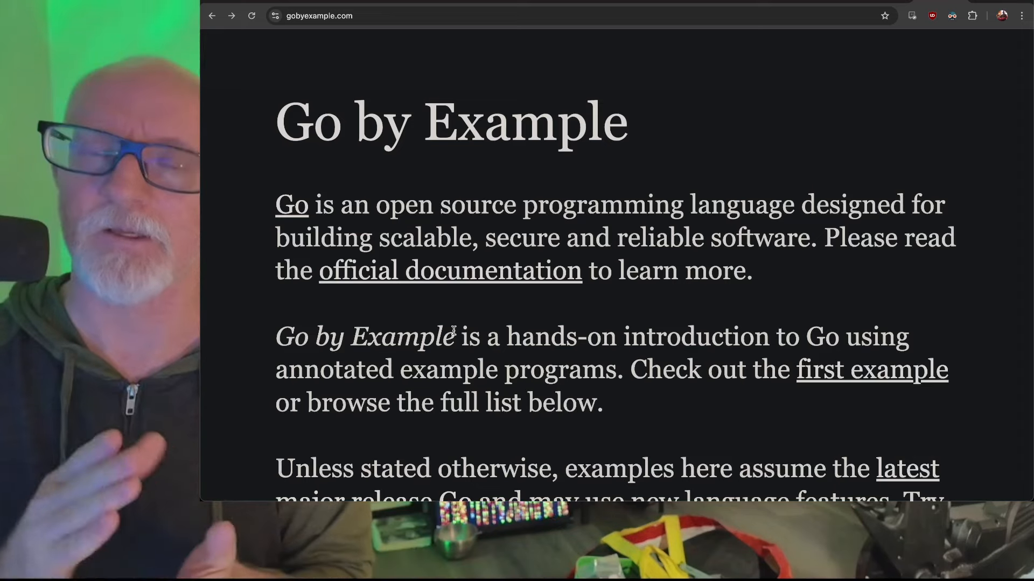